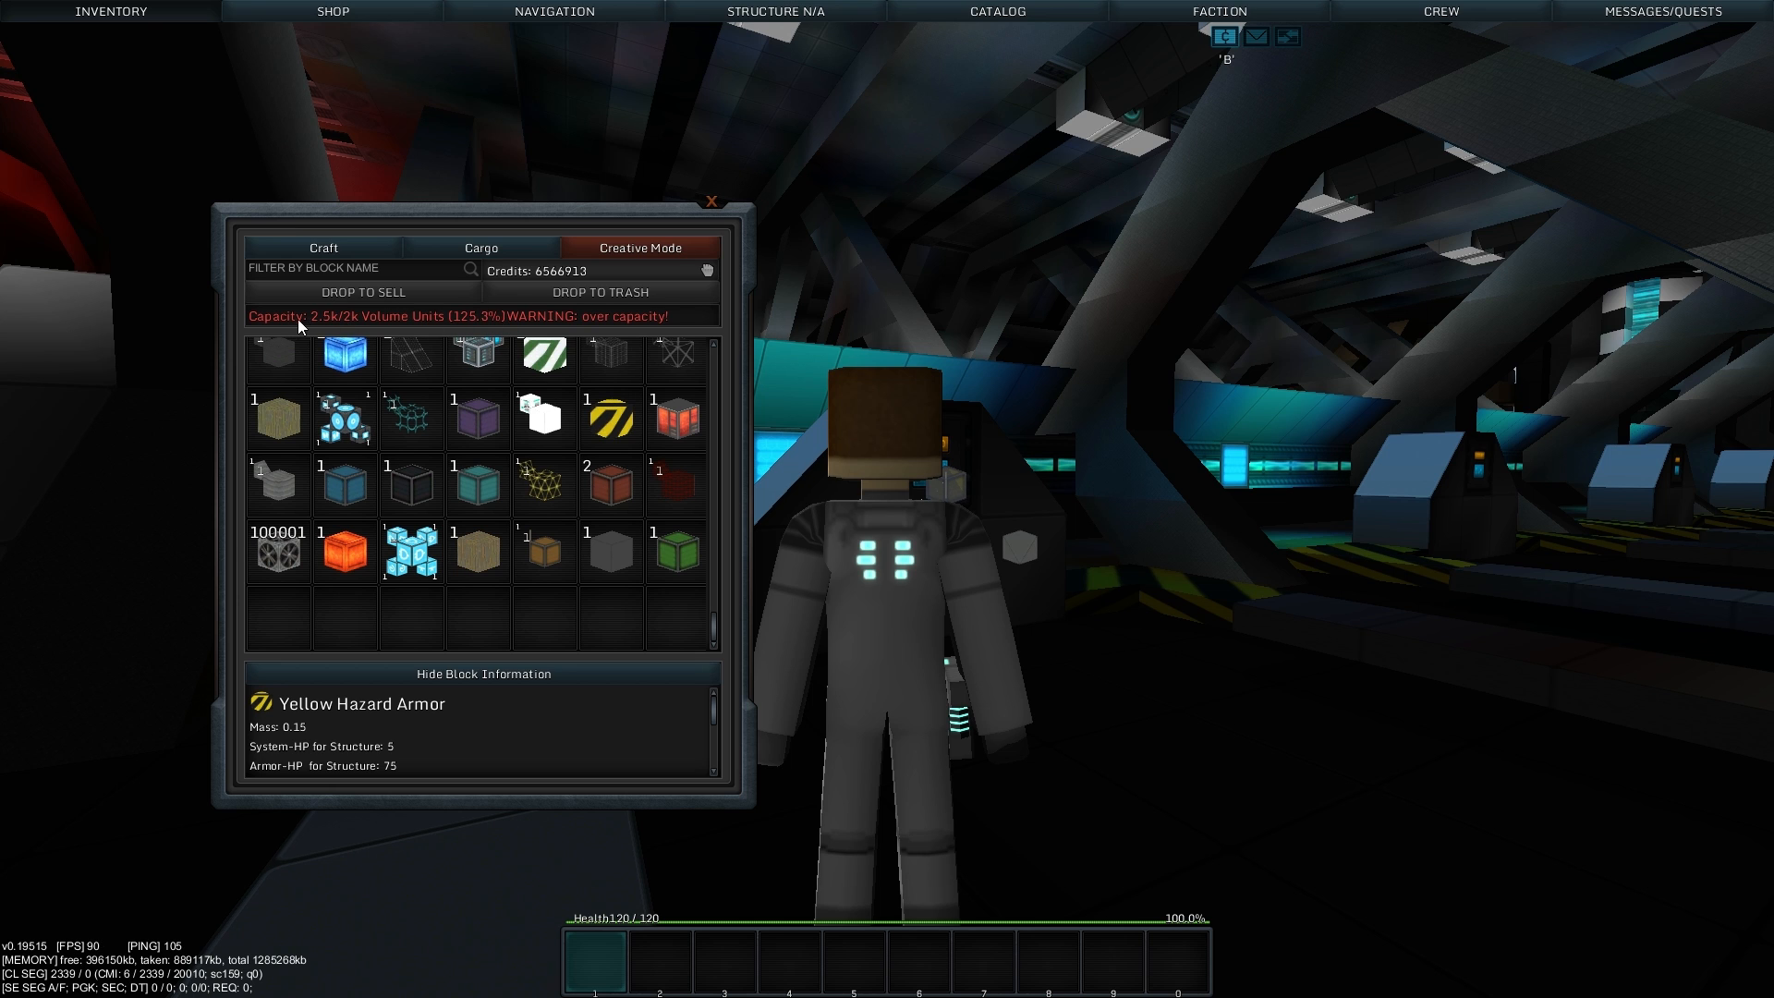
{"action": "mouse_move", "coordinate": [277, 551]}
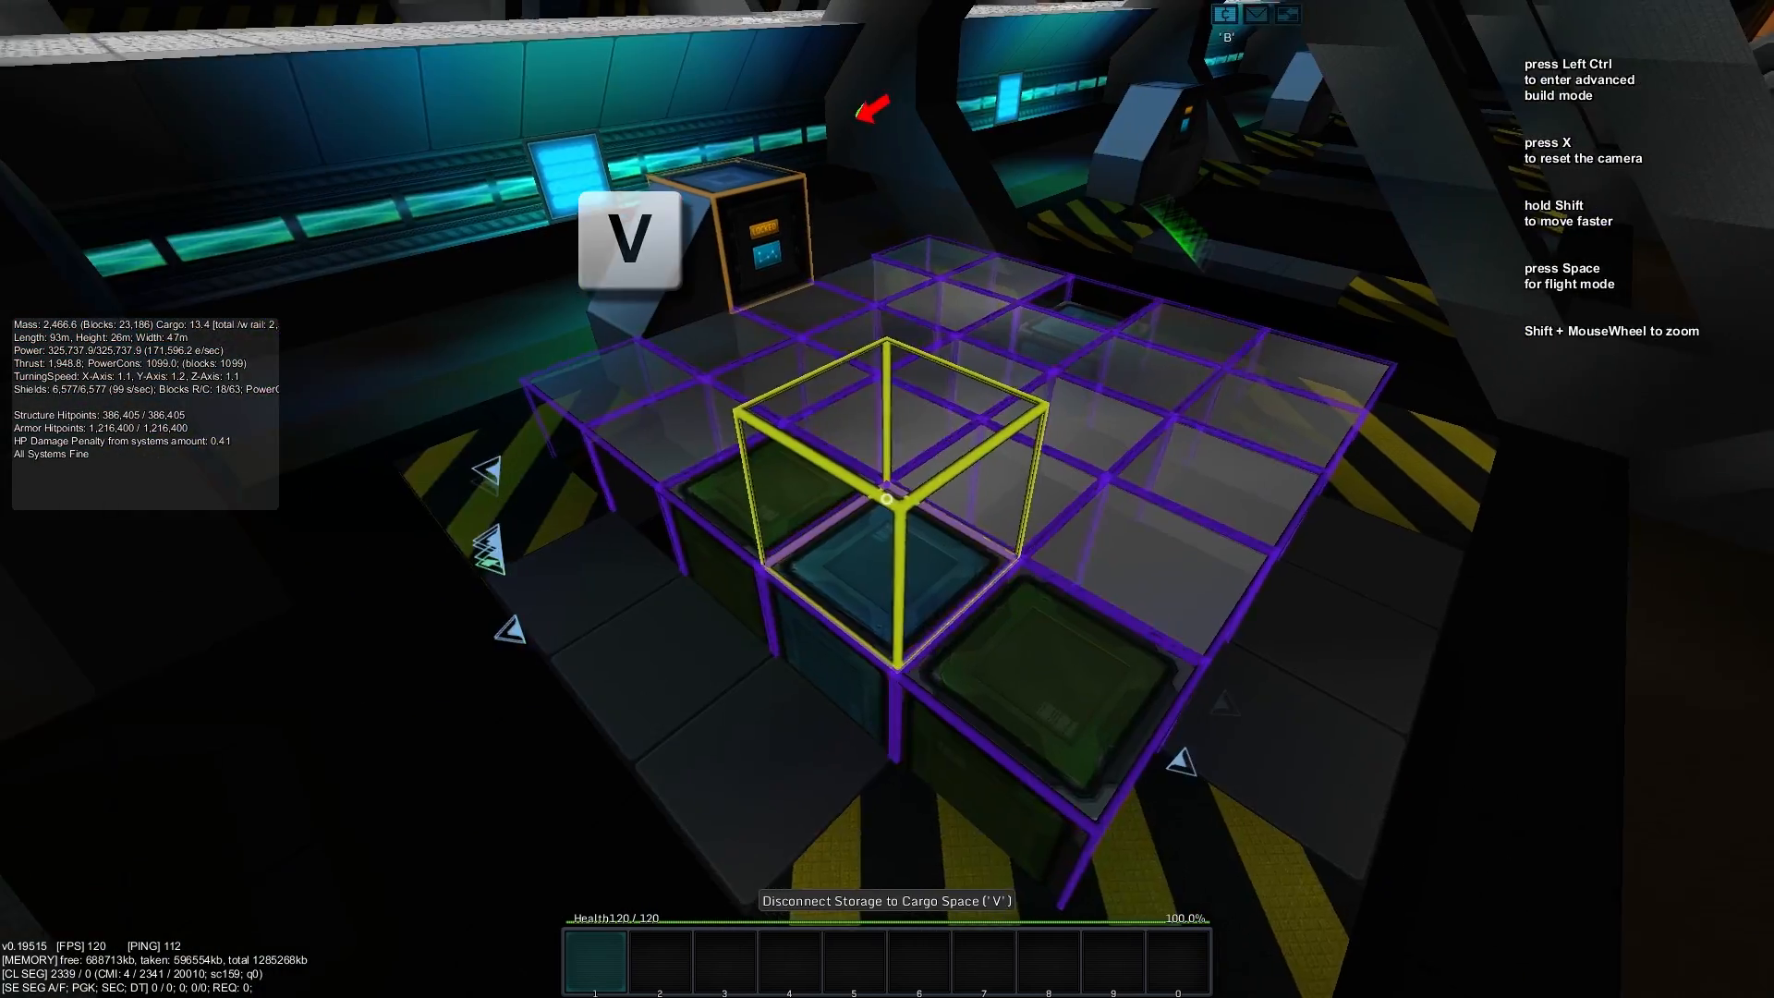
- Connect the selected storage block to the surrounding cargo space blocks with V
{"action": "key", "text": "v"}
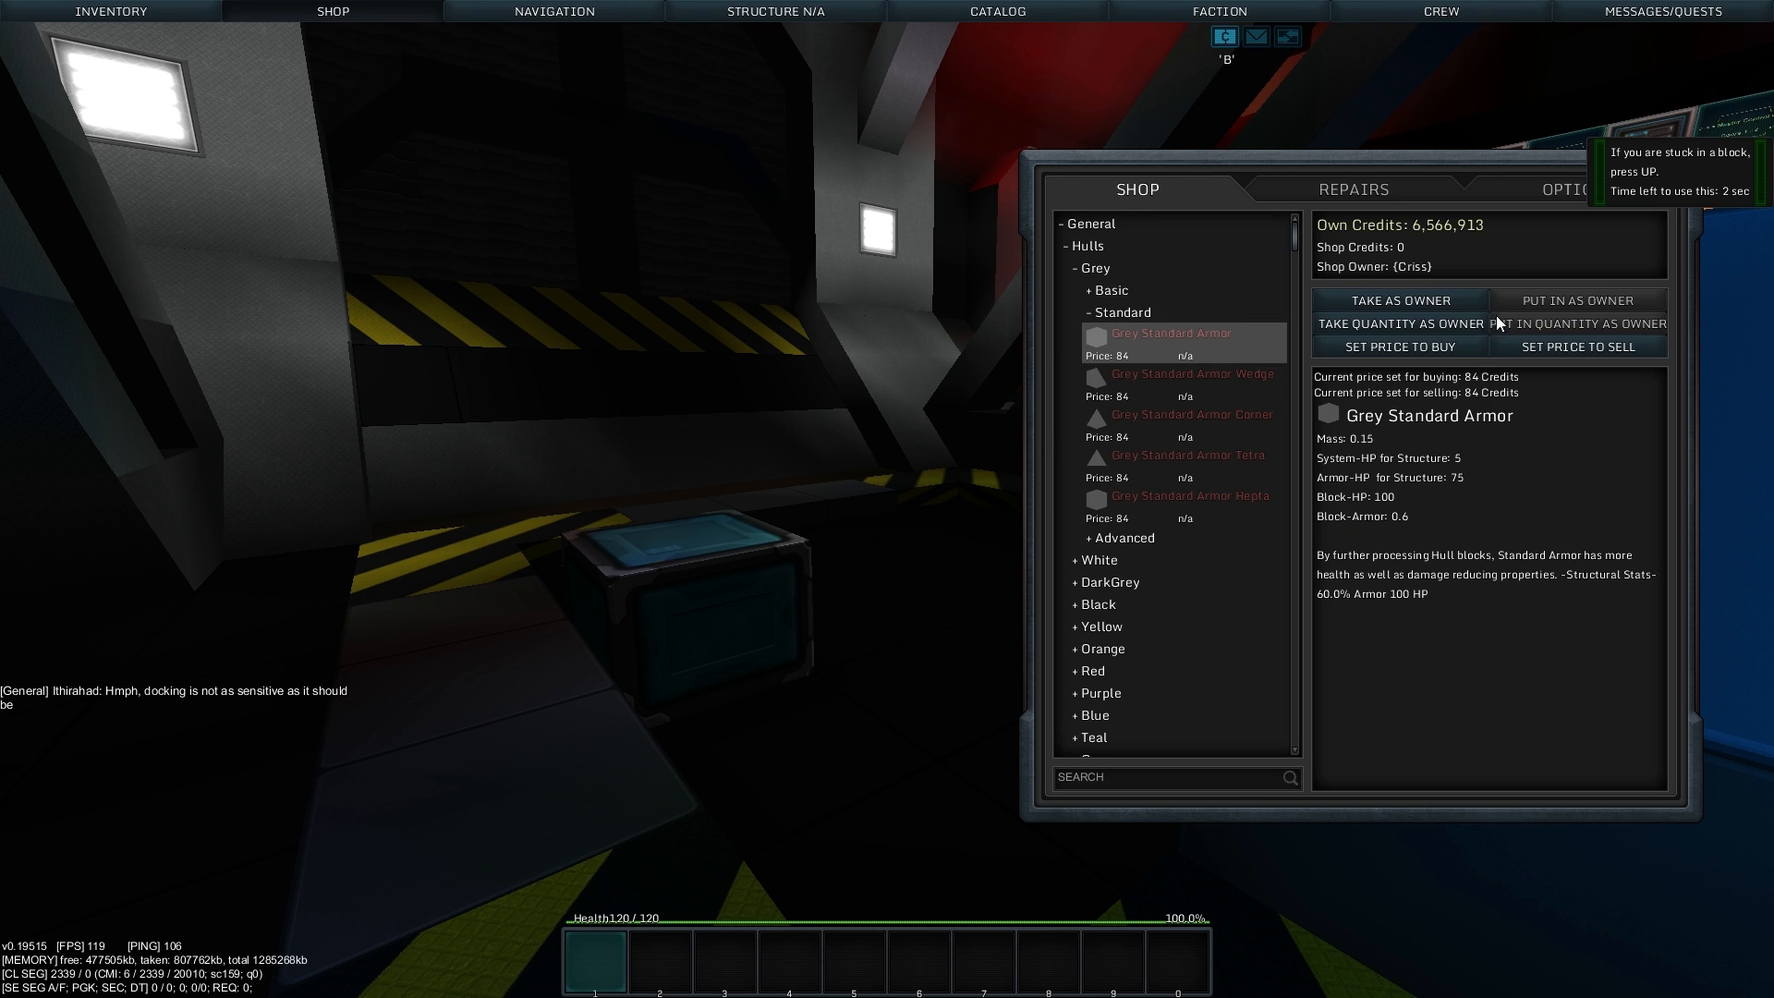
- Take 1000 Grey Standard Armor from the shop as owner
{"action": "left_click", "coordinate": [1397, 323]}
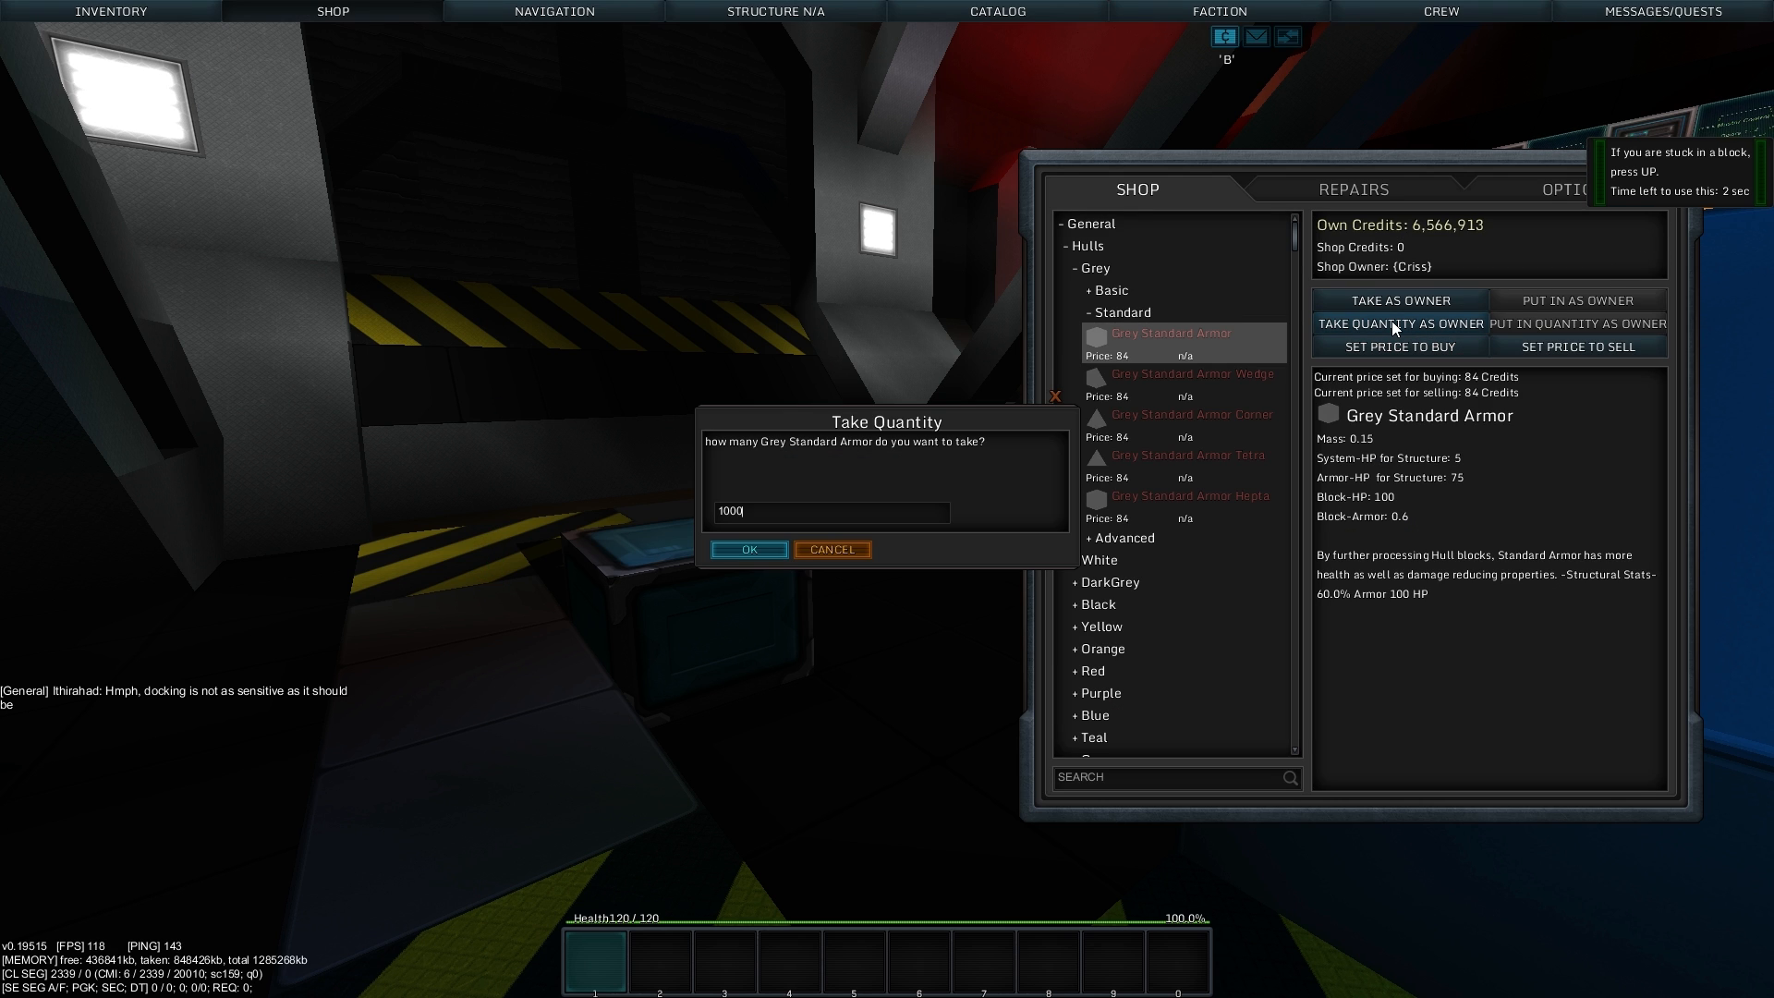
{"action": "left_click", "coordinate": [747, 549]}
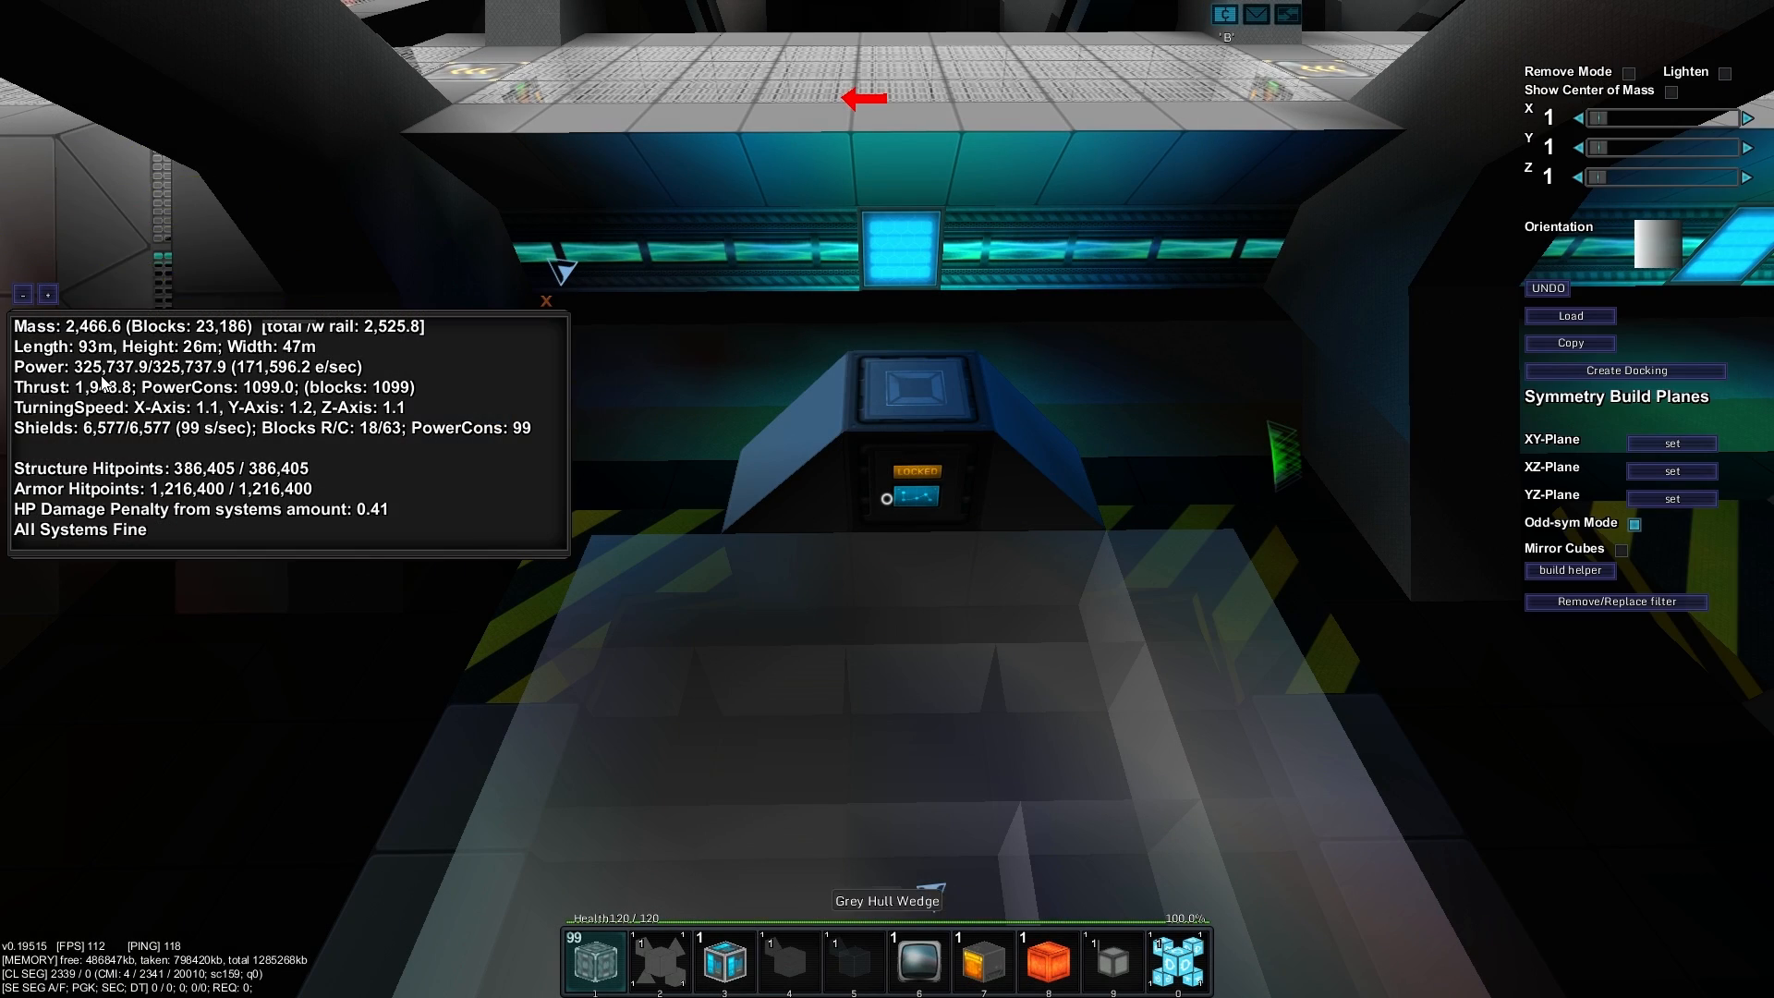
{"action": "mouse_move", "coordinate": [222, 438]}
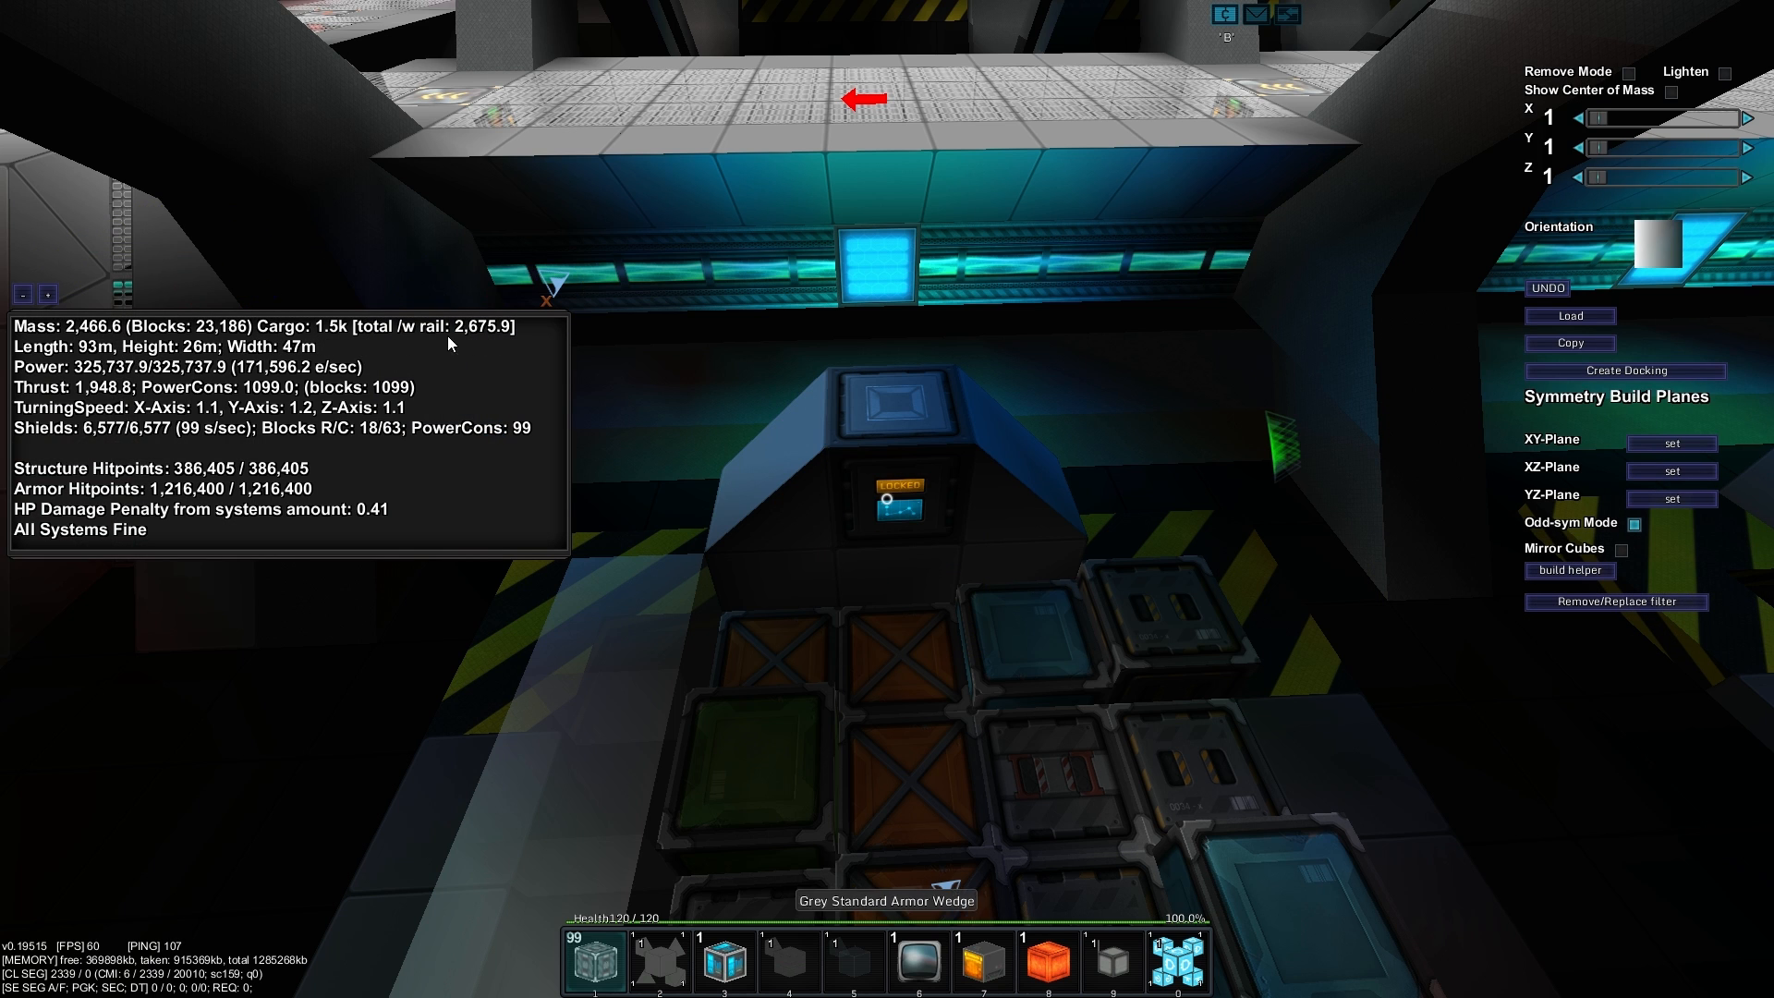
{"action": "mouse_move", "coordinate": [495, 348]}
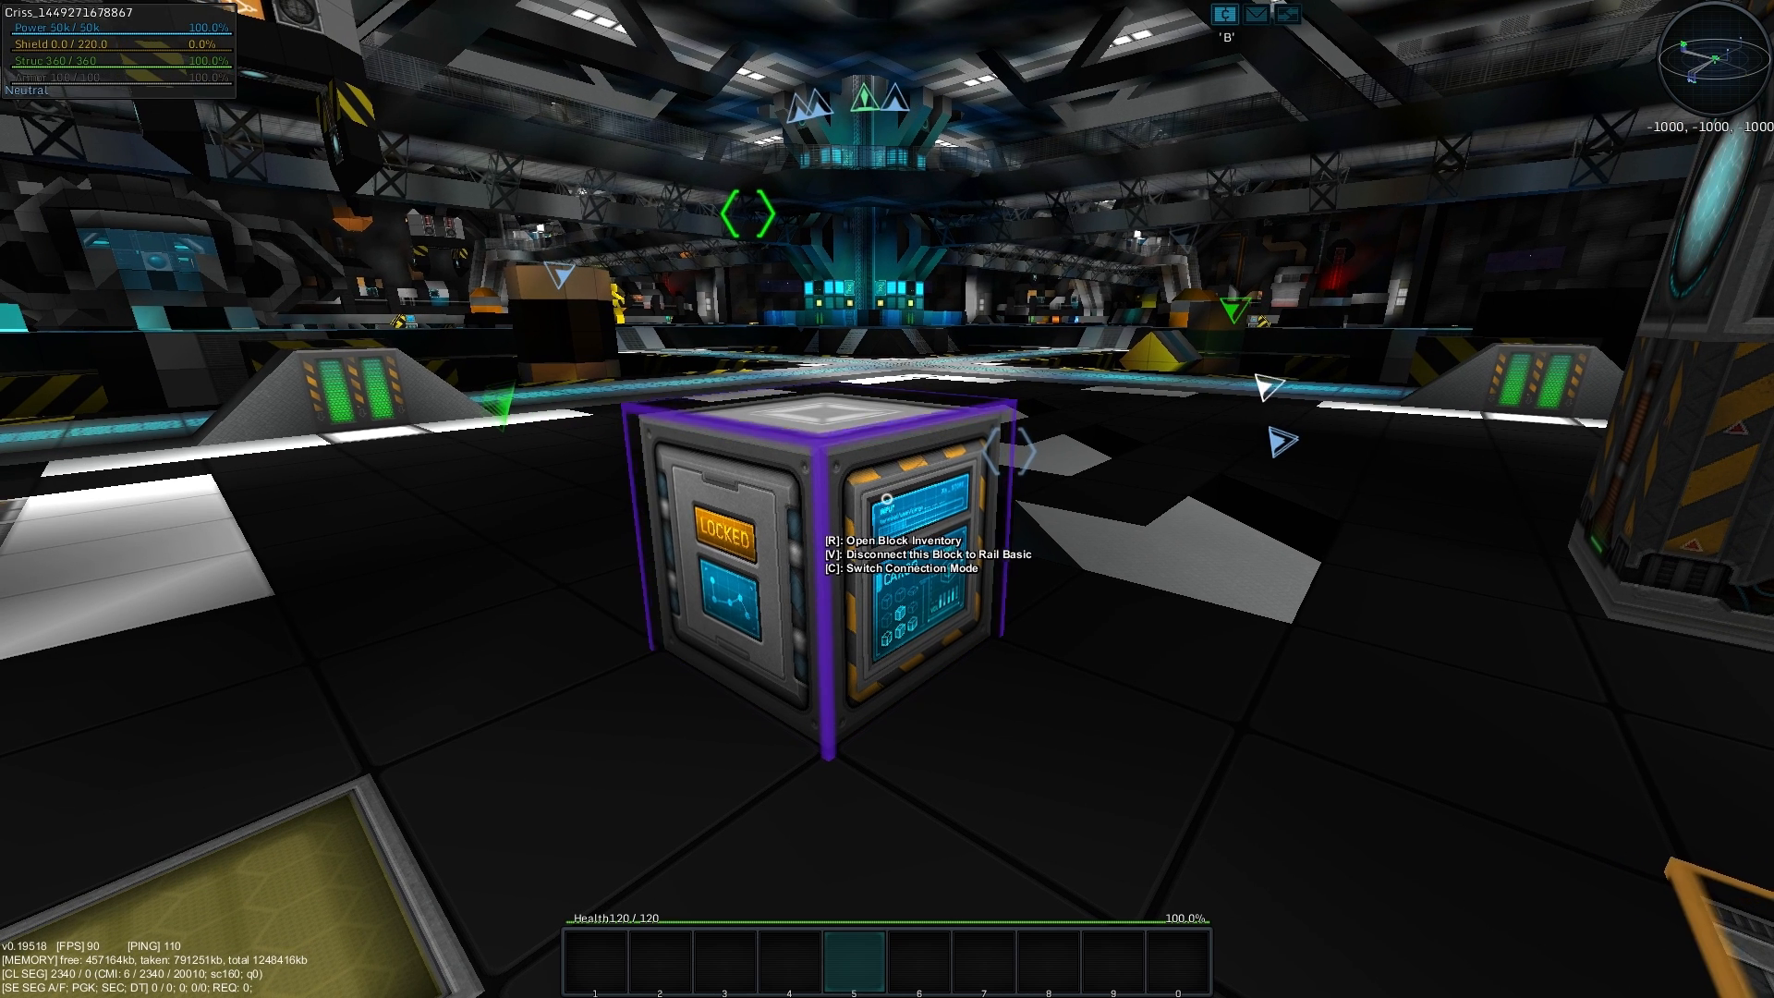
- Open the storage inventory and confirm the list of blocks to auto-pull
{"action": "key", "text": "r"}
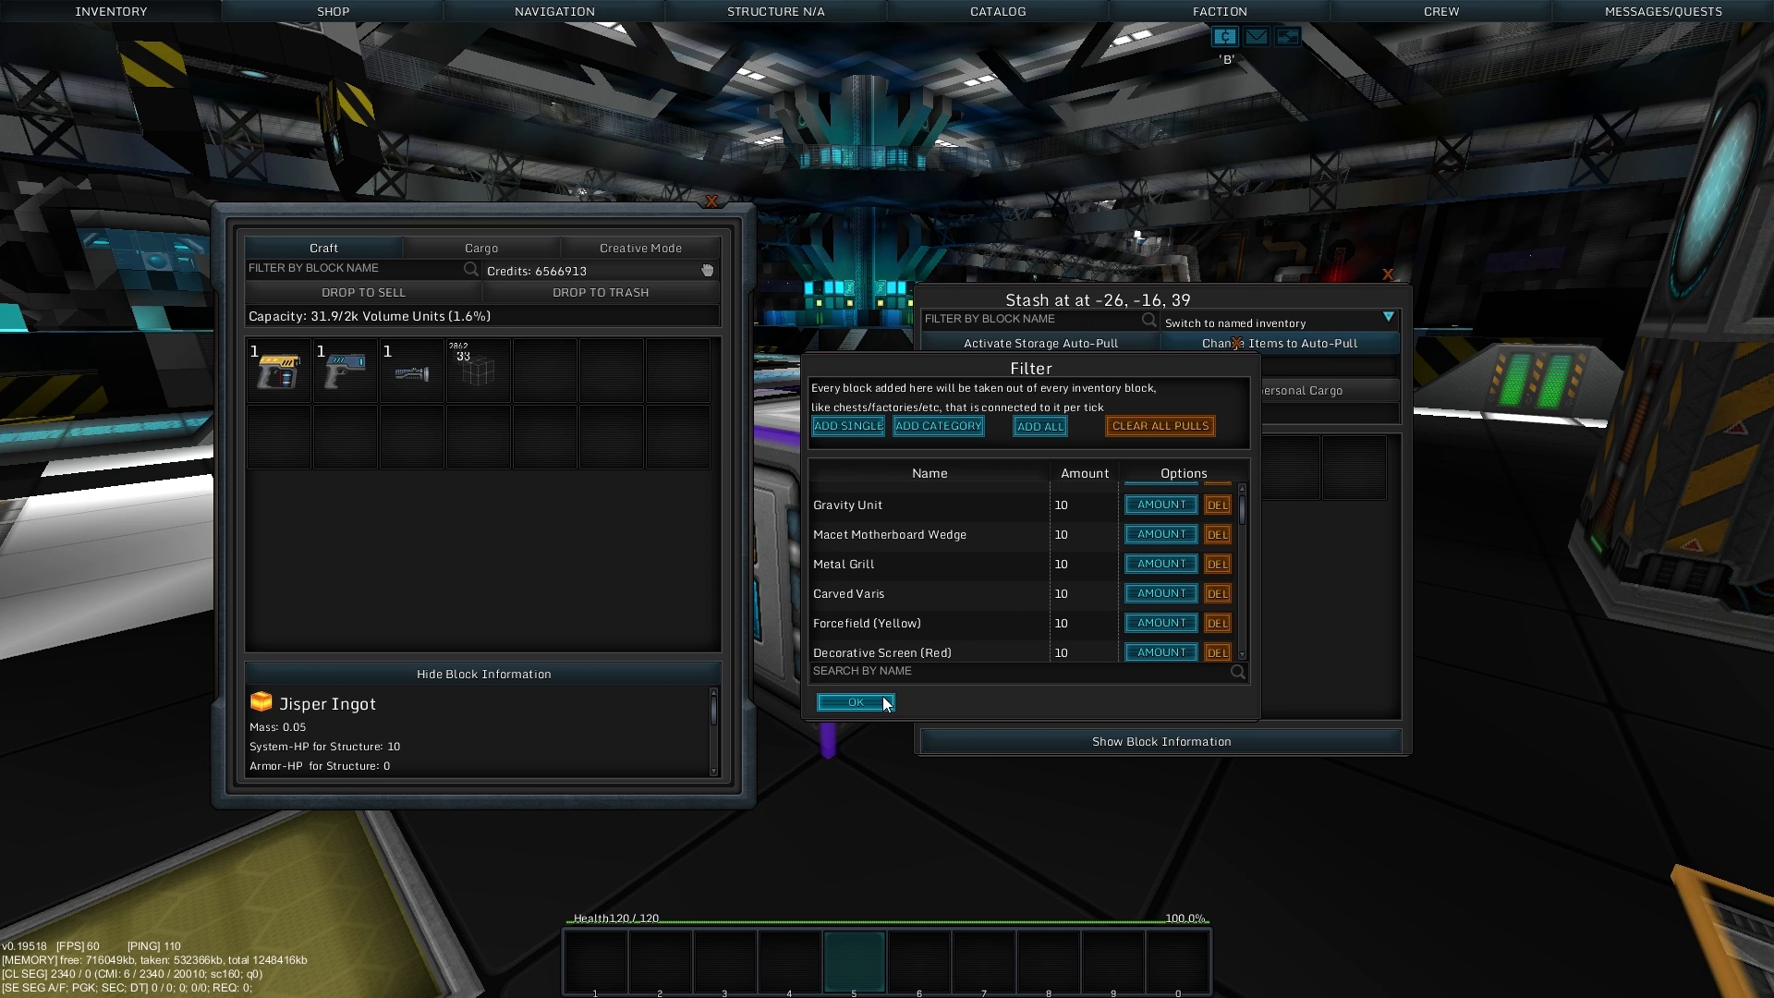
{"action": "left_click", "coordinate": [856, 702]}
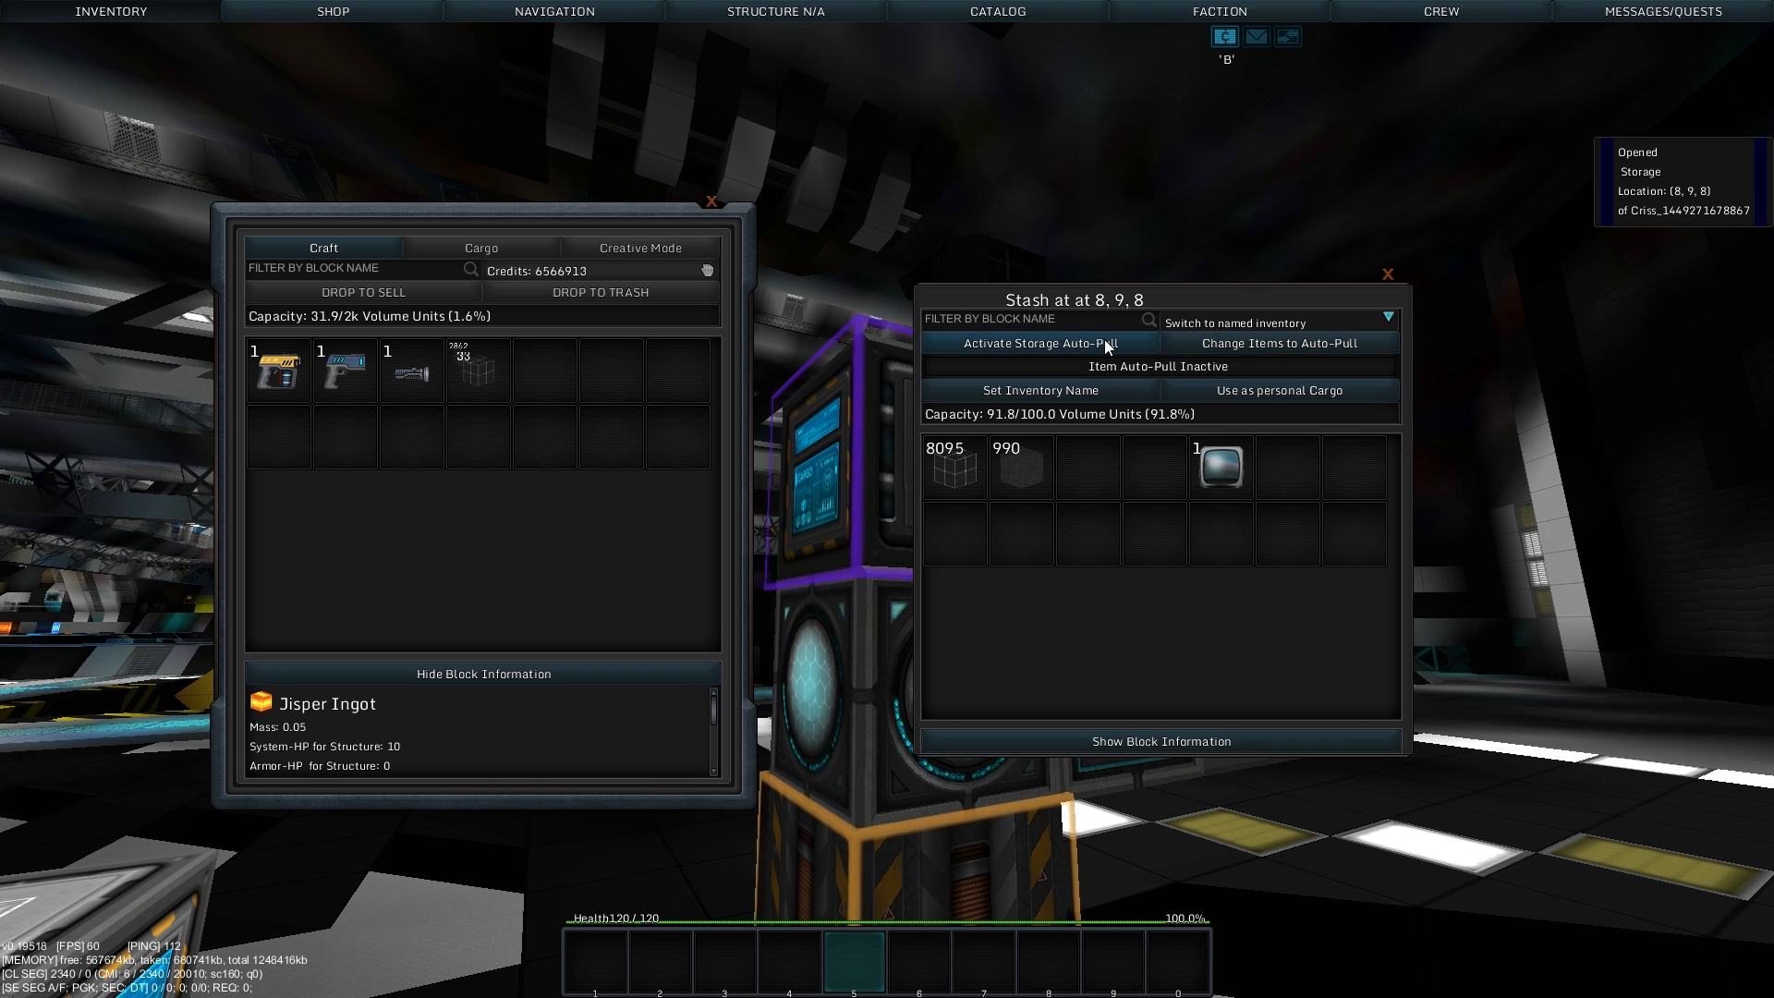
- Activate storage auto-pull, recheck the item list, and close the inventory
{"action": "left_click", "coordinate": [1038, 343]}
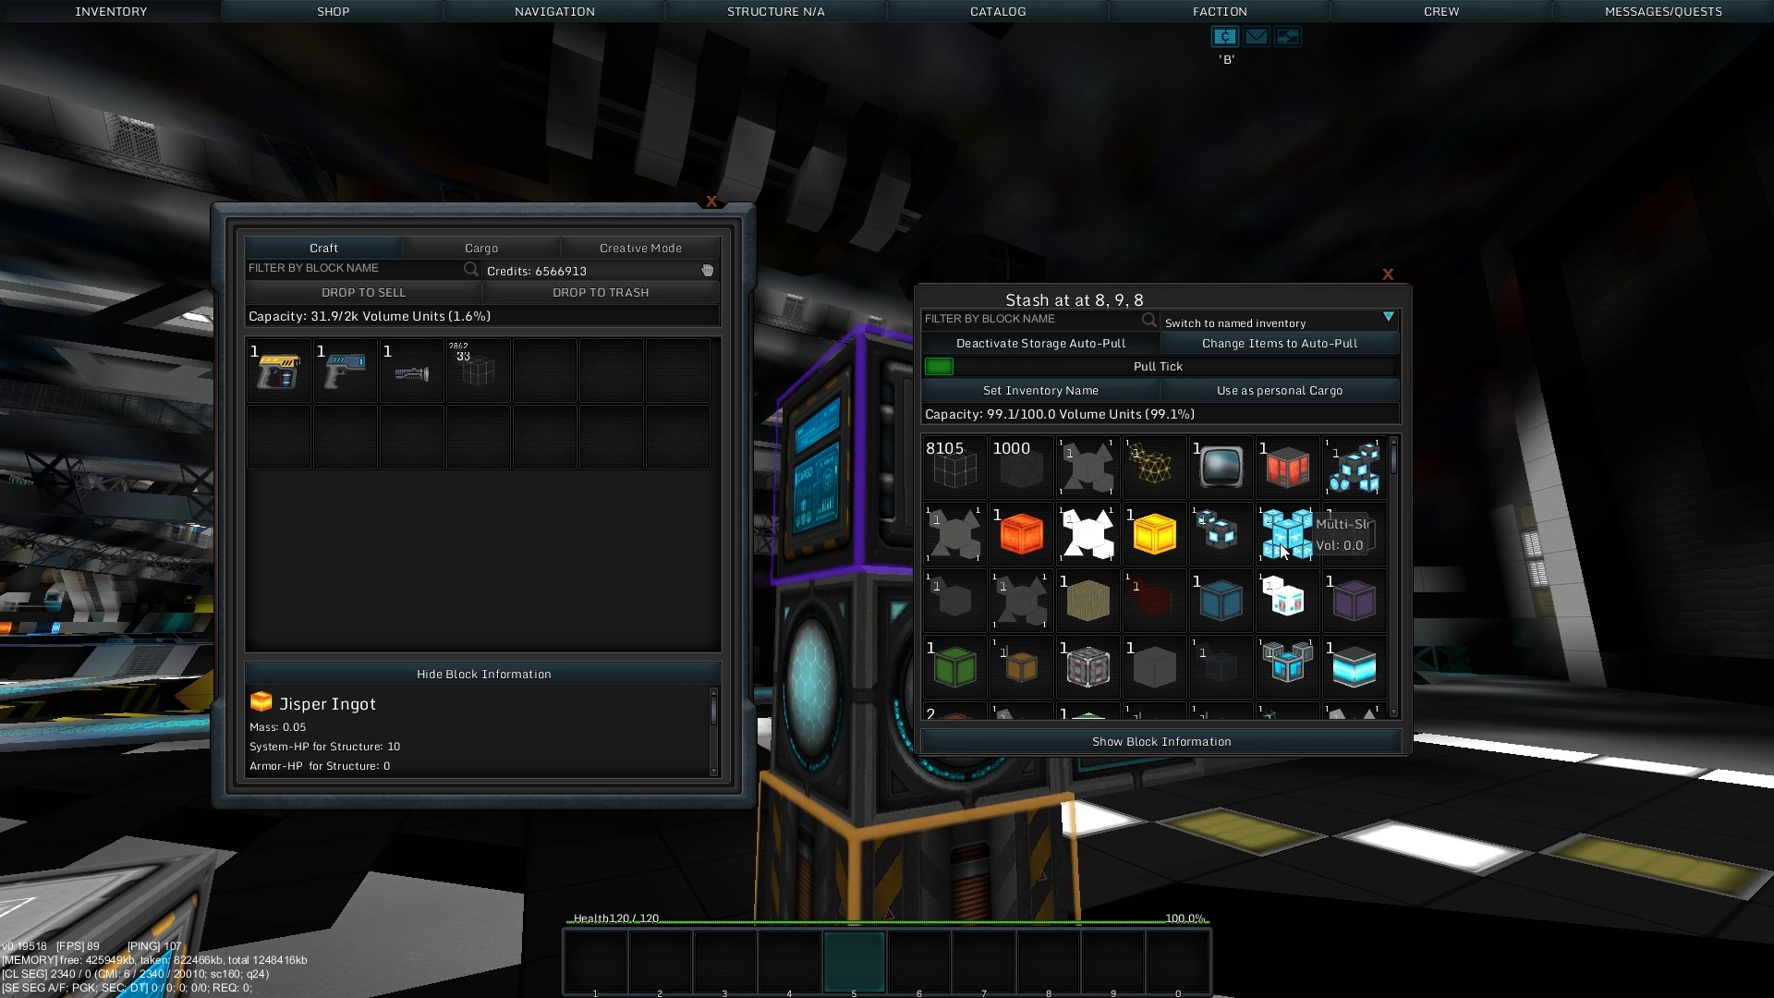
{"action": "mouse_move", "coordinate": [1223, 510]}
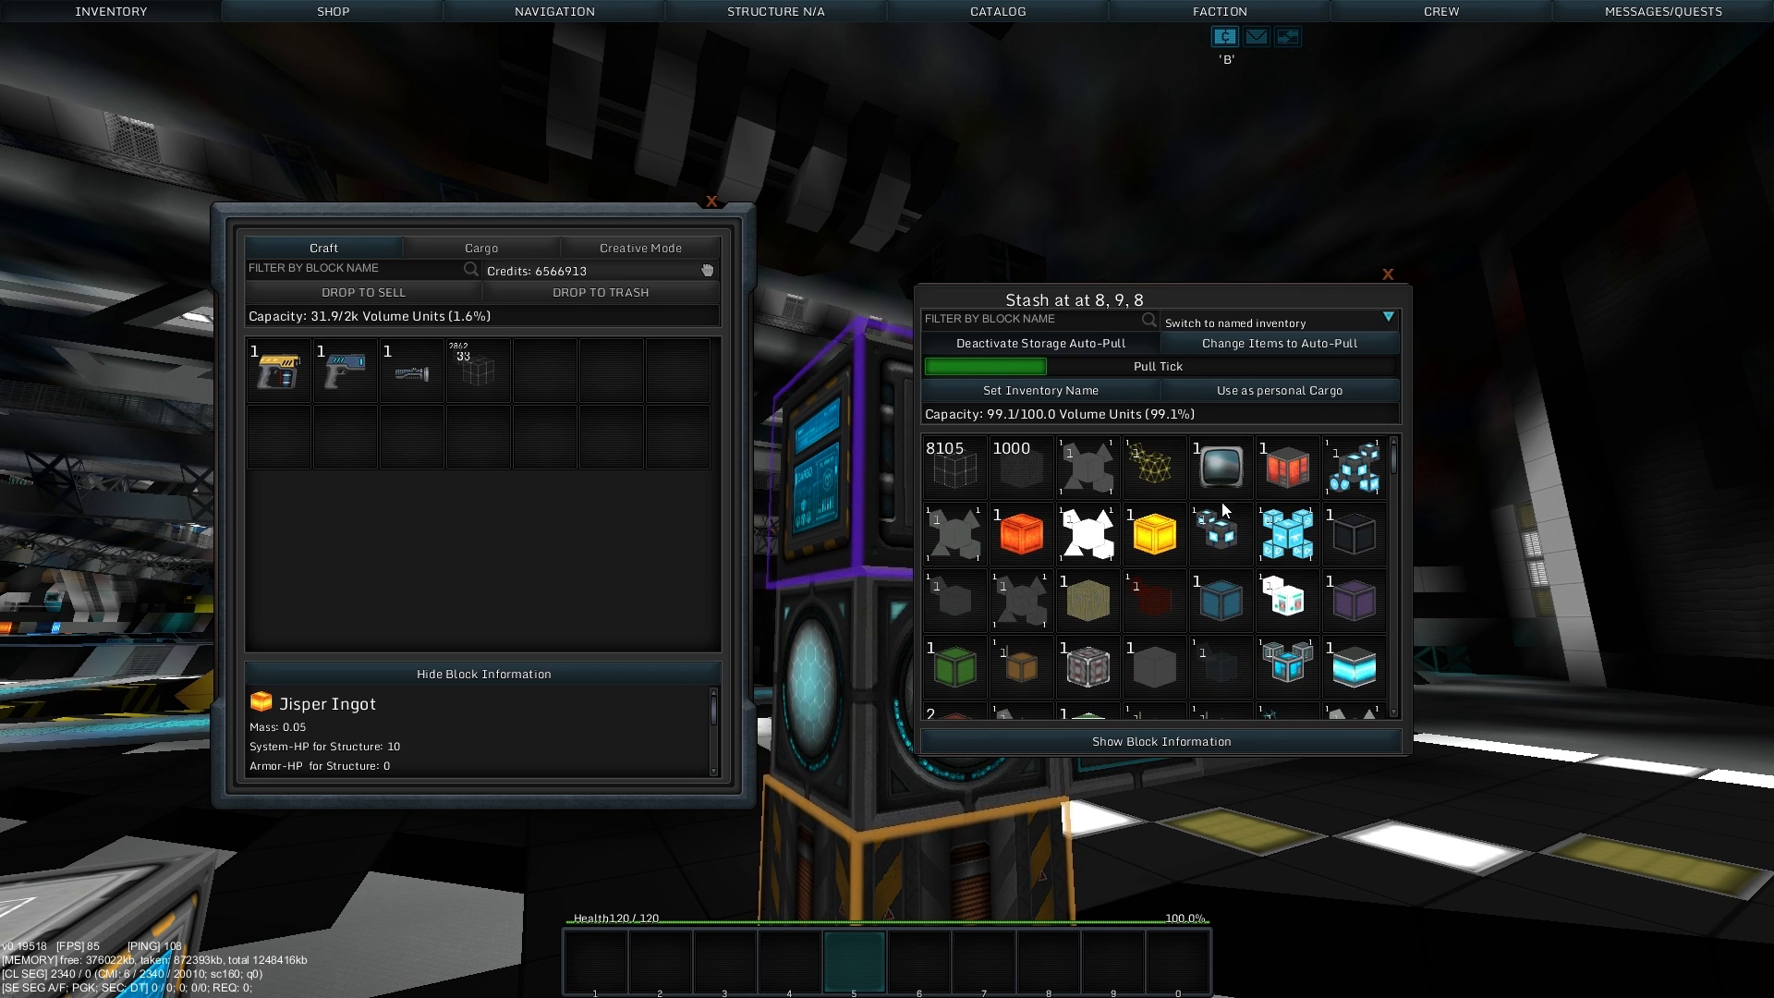
{"action": "left_click", "coordinate": [1280, 343]}
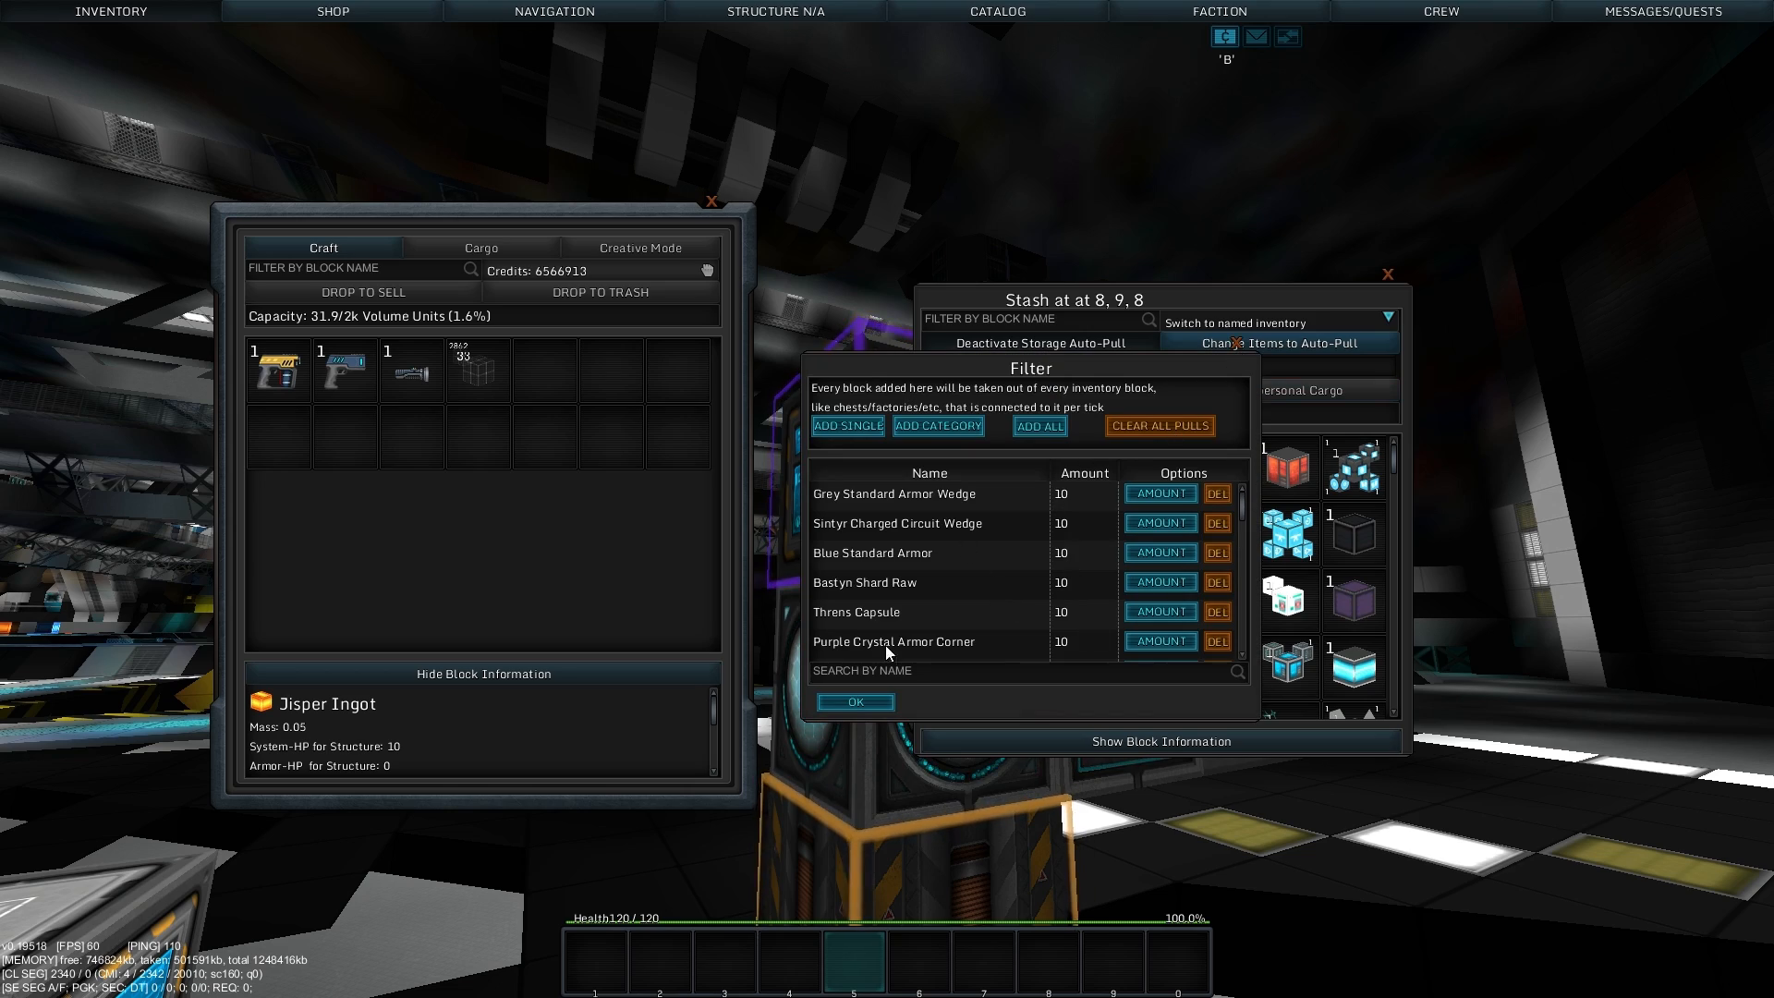
{"action": "left_click", "coordinate": [854, 701]}
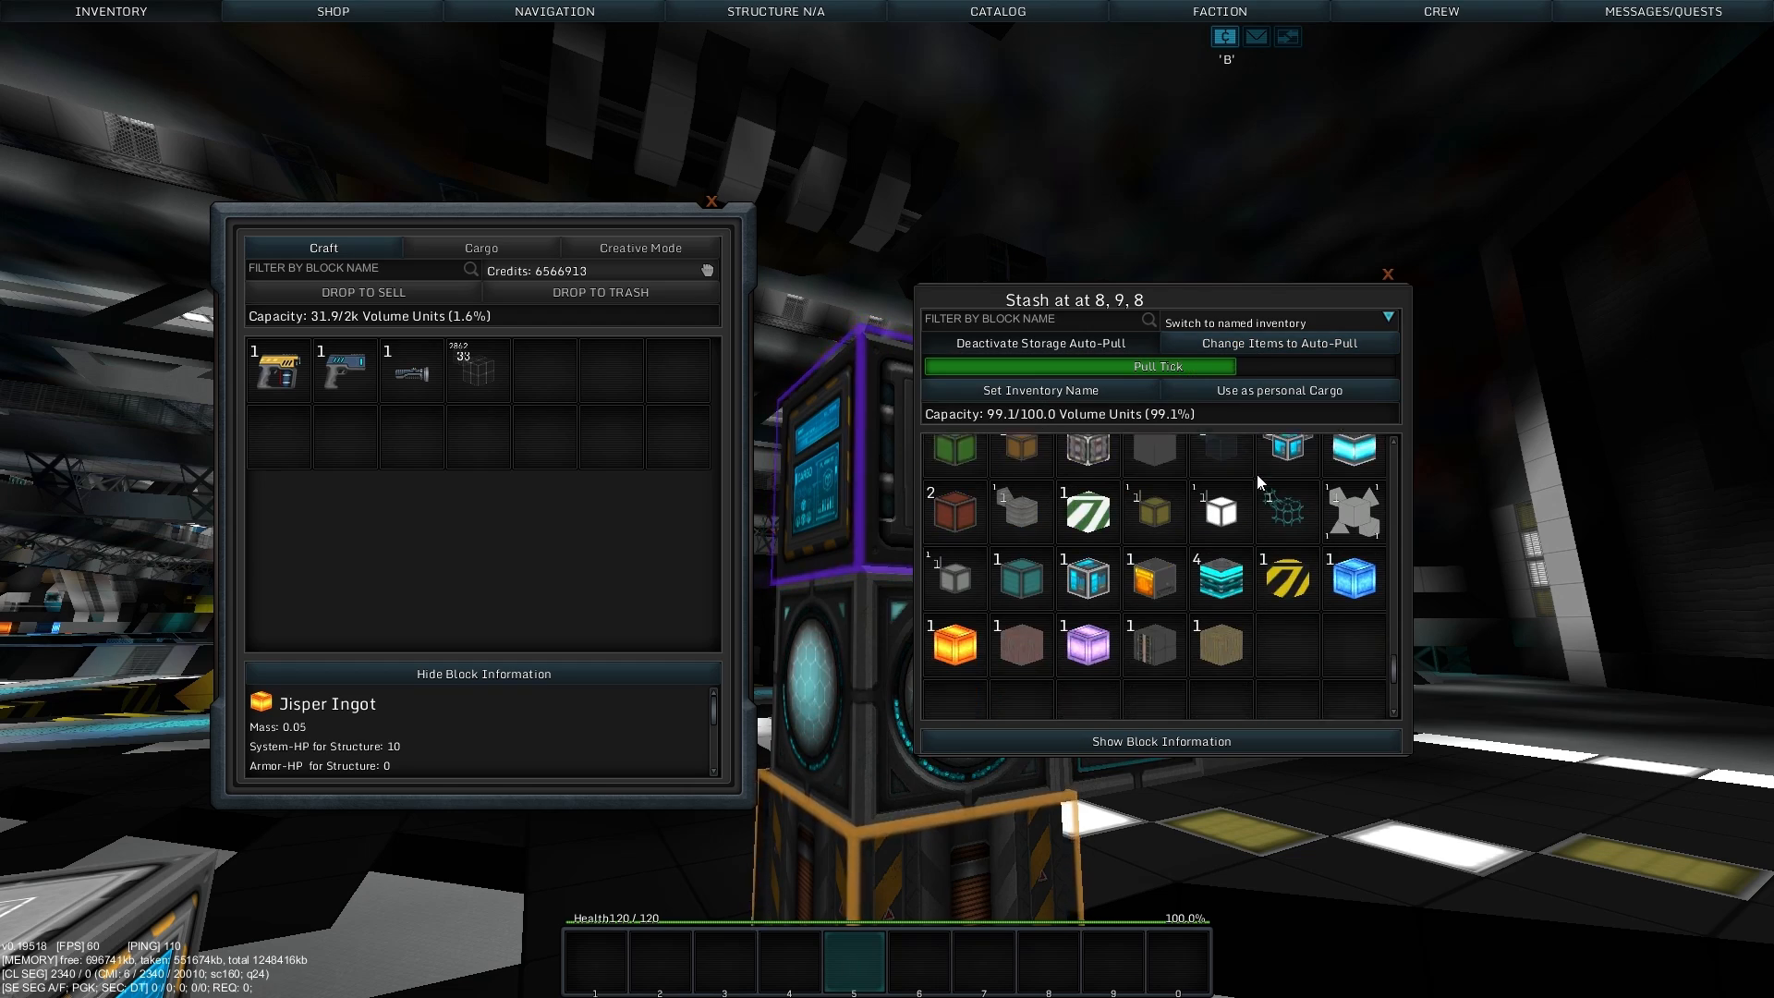
{"action": "key", "text": "Escape"}
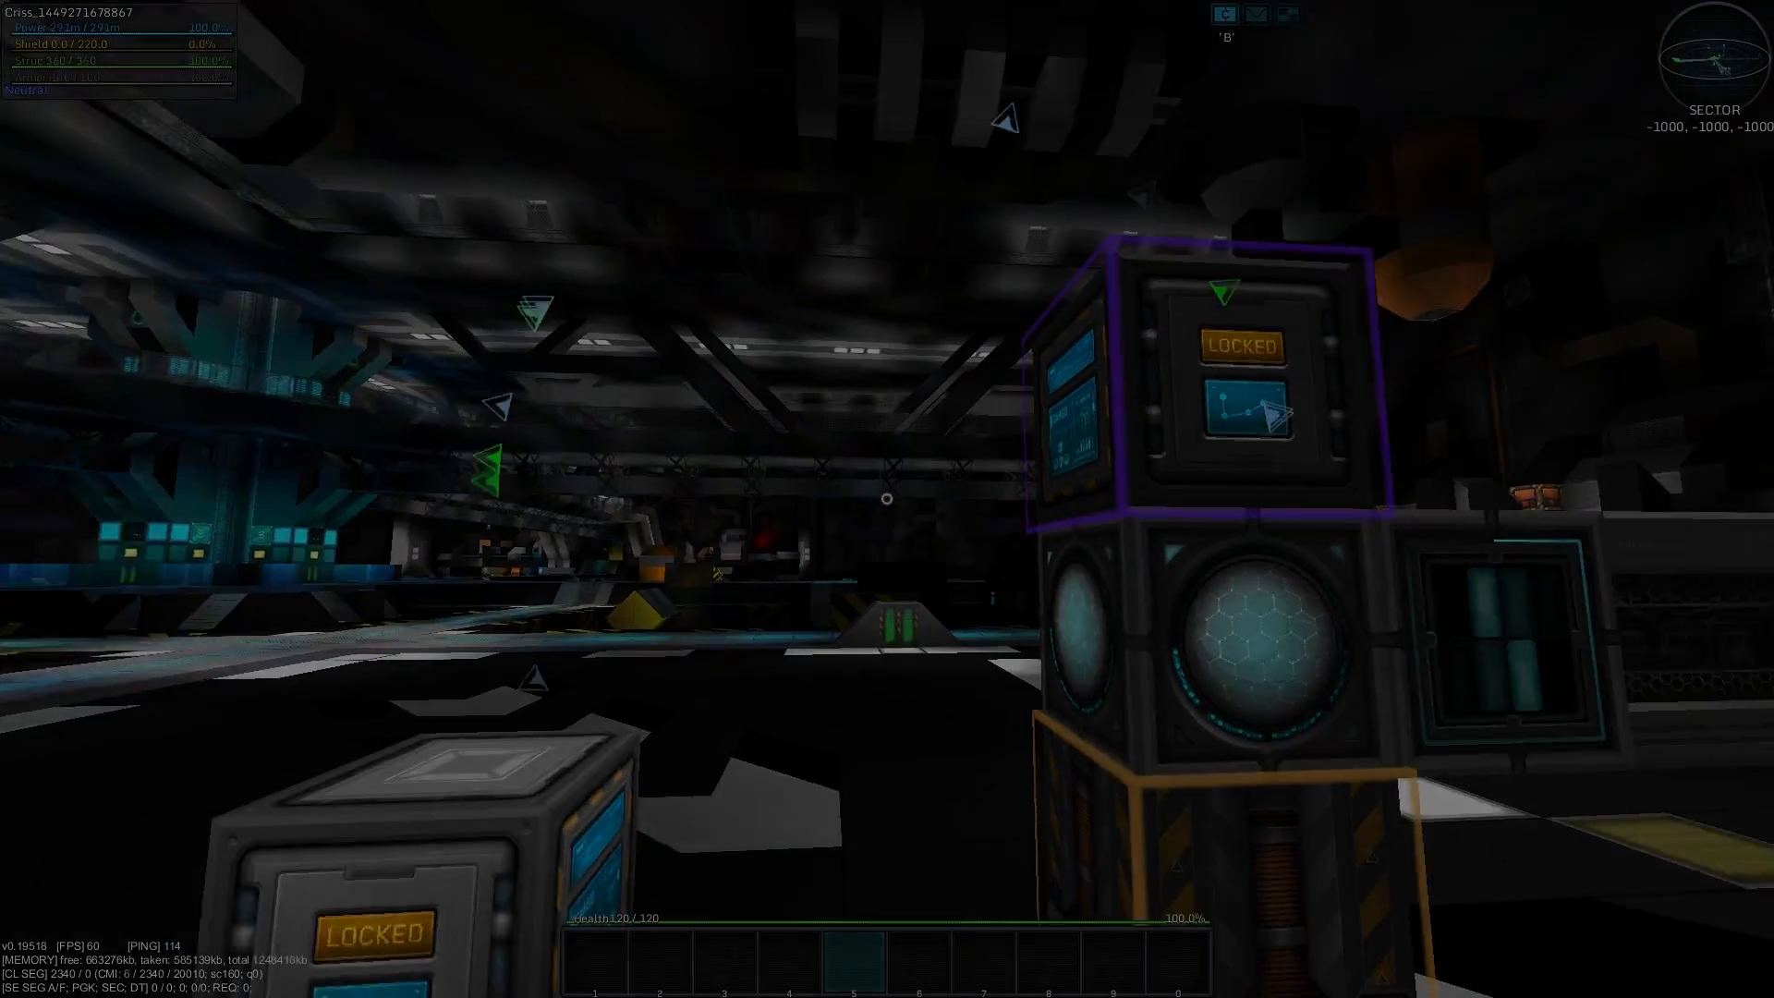